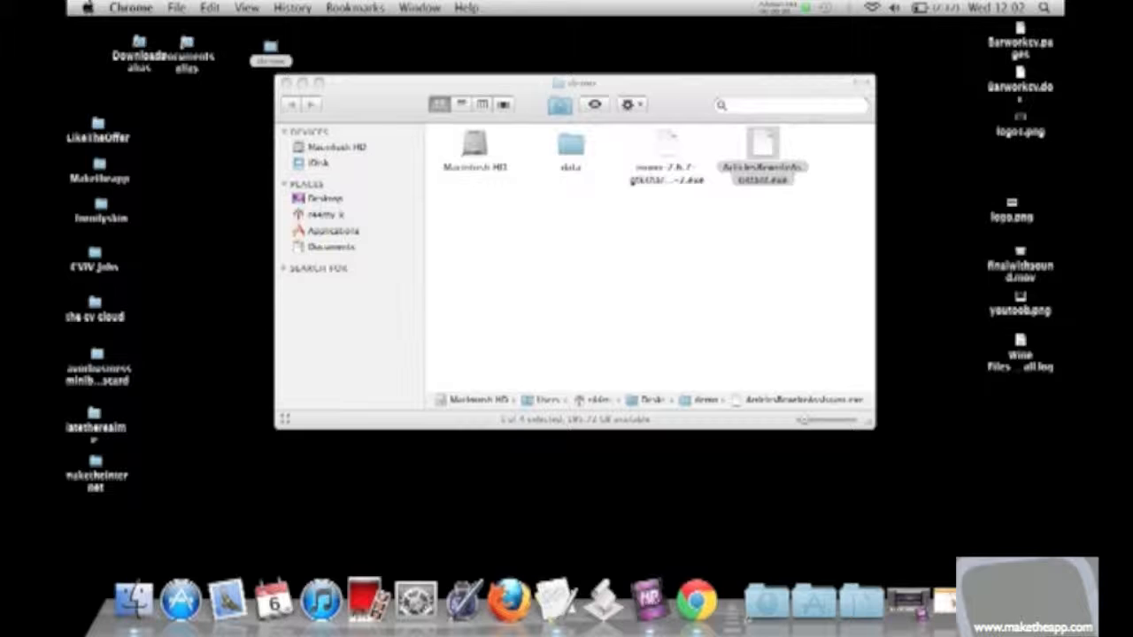
Try launching ArticlesRewriteAssistant.exe from the demo folder
click(761, 169)
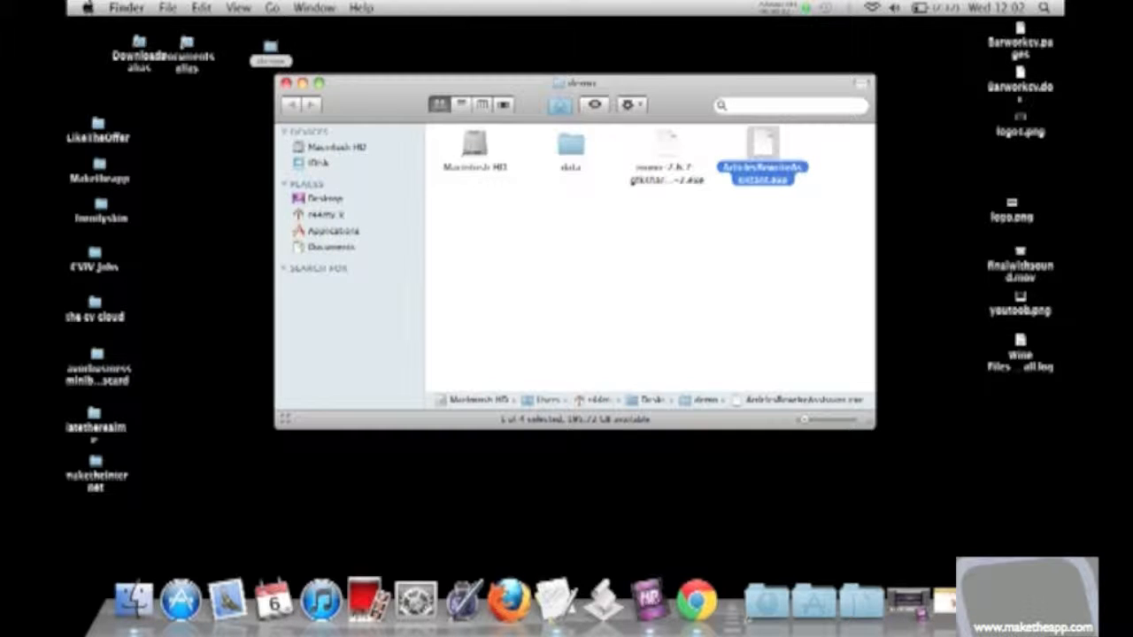
double_click(762, 160)
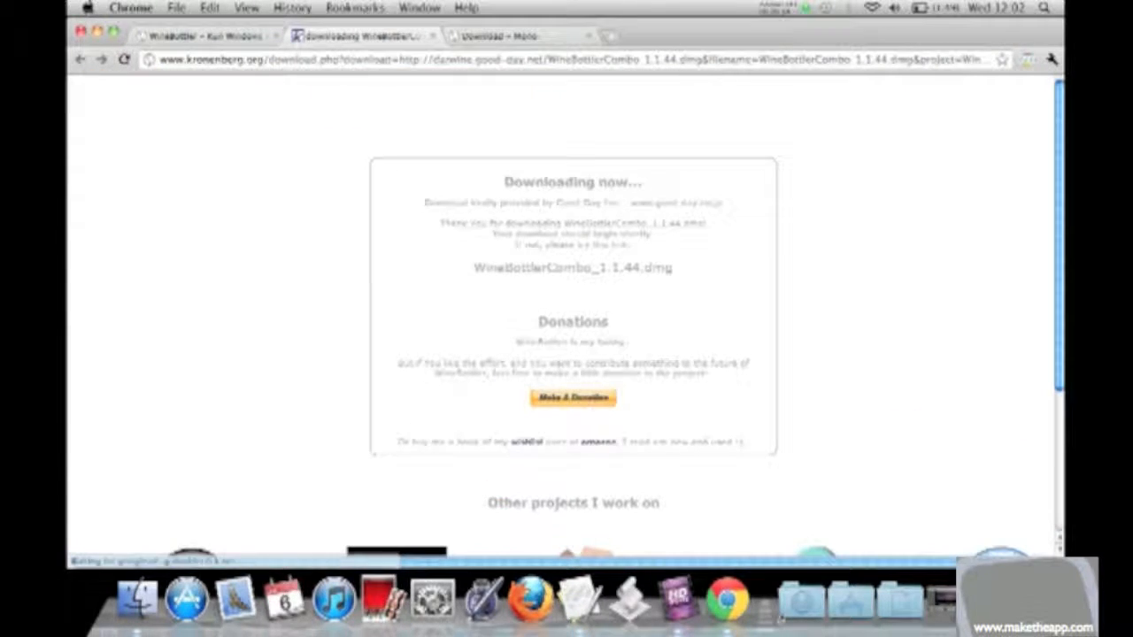
Scroll the WineBottler page while WineBottlerCombo_1.1.44.dmg downloads
scroll(down, 3)
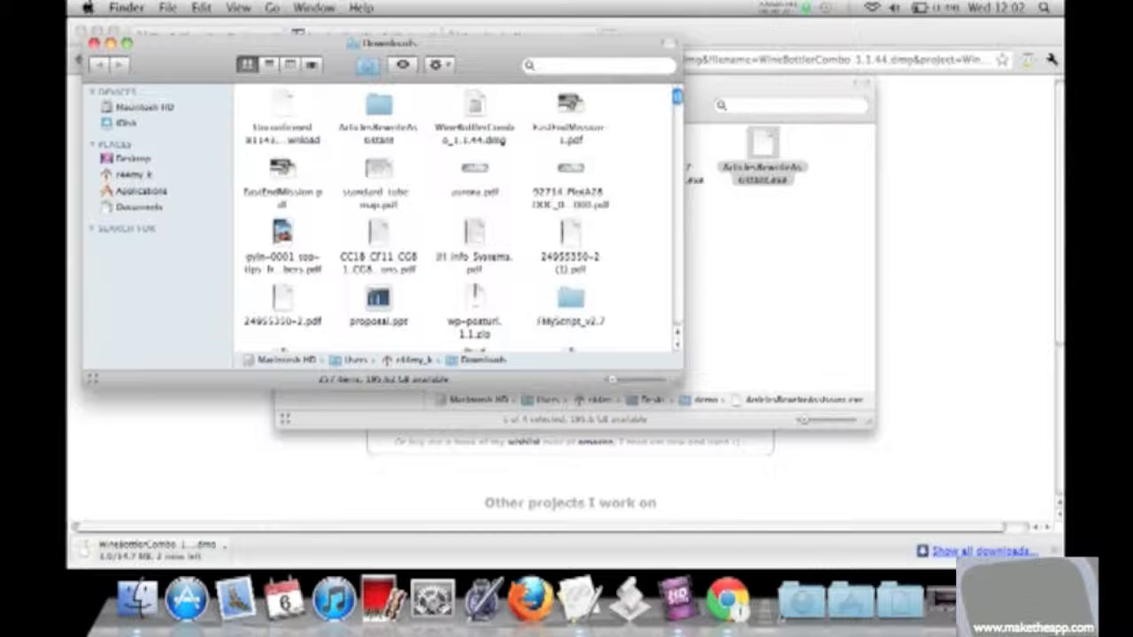
Mount WineBottlerCombo_1.1.44.dmg and drag Wine.app and WineBottler.app into Applications
double_click(474, 115)
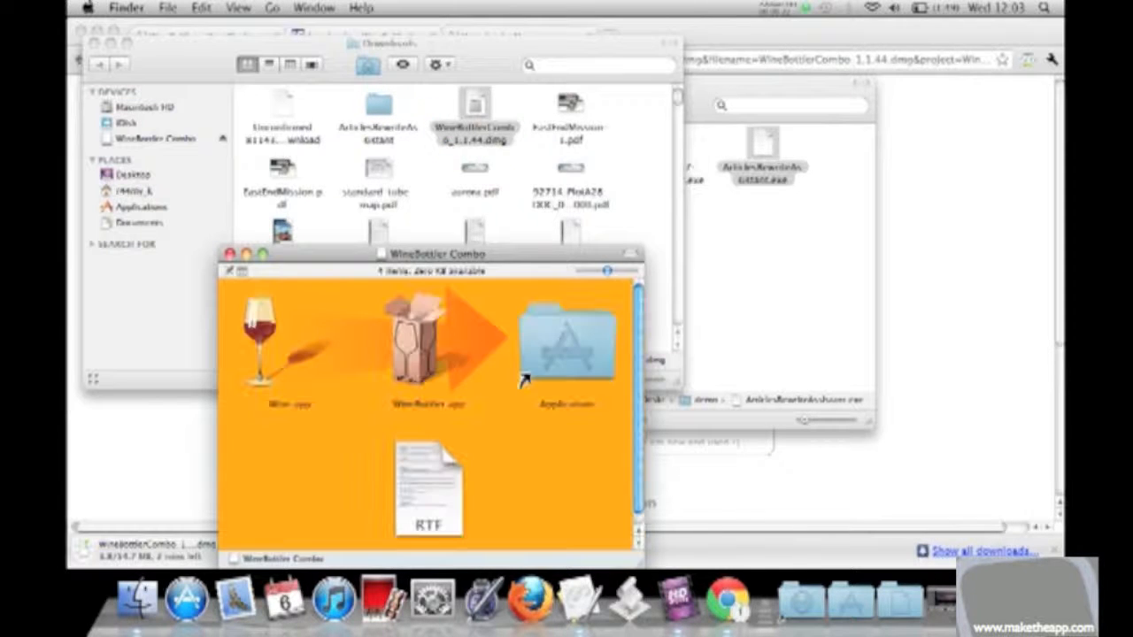
click(428, 341)
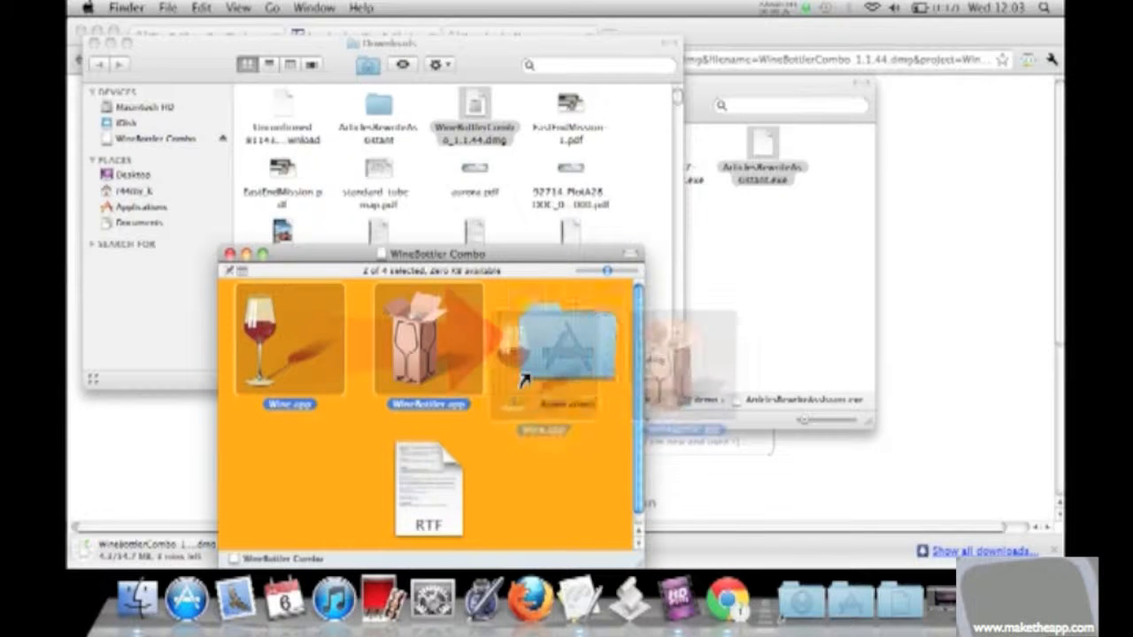
drag(287, 340, 566, 345)
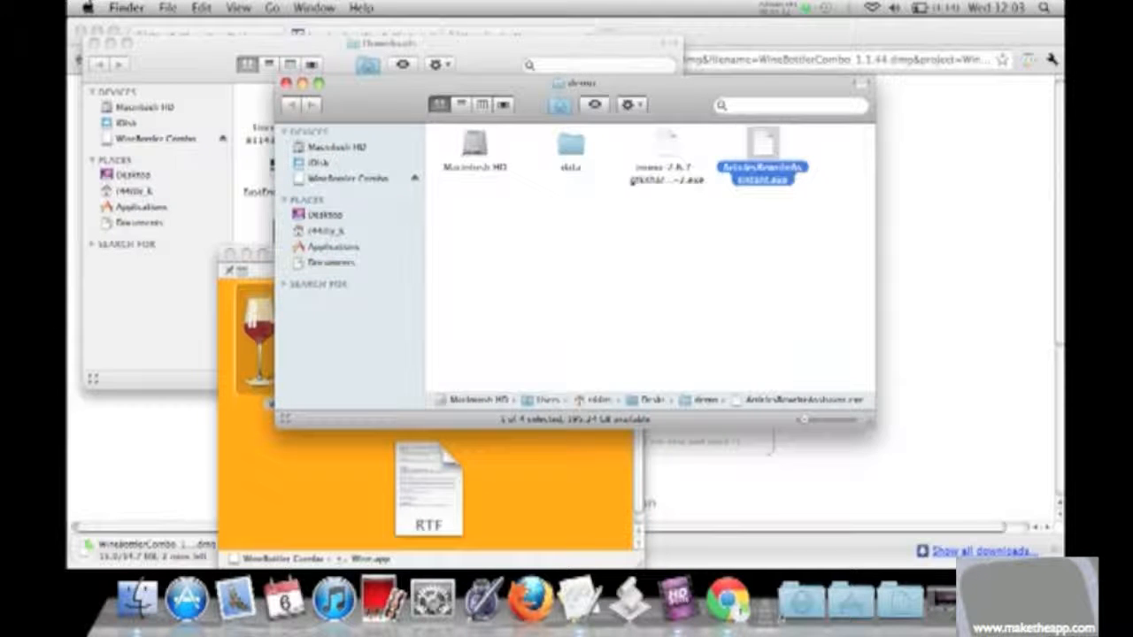
Open the .exe with Wine, allow the app, and acknowledge prefix creation
double_click(761, 150)
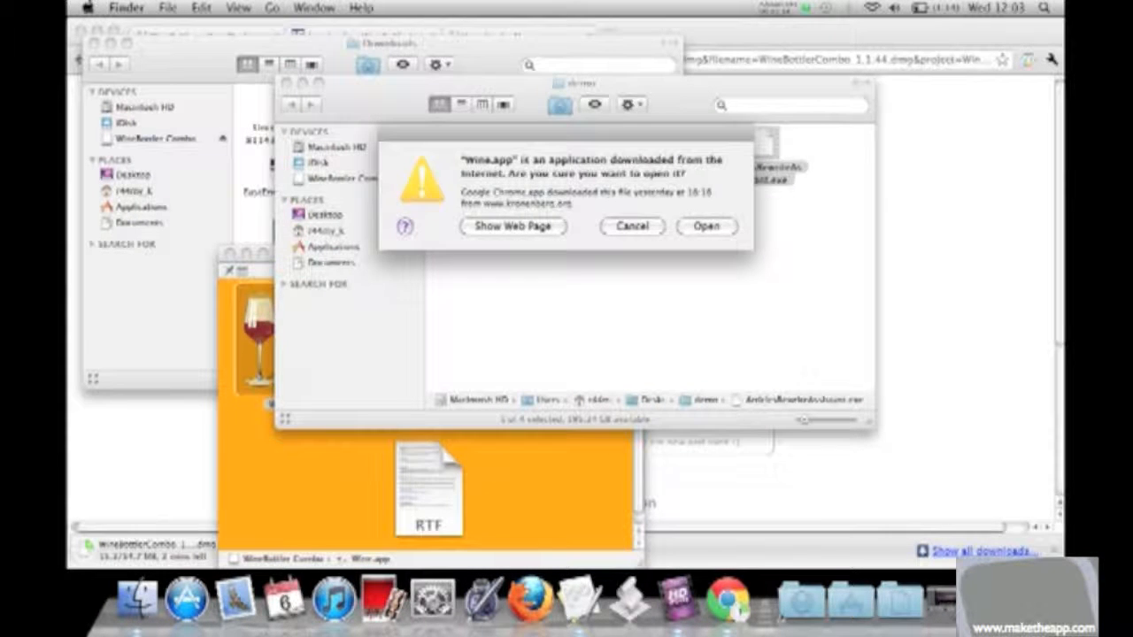
click(706, 227)
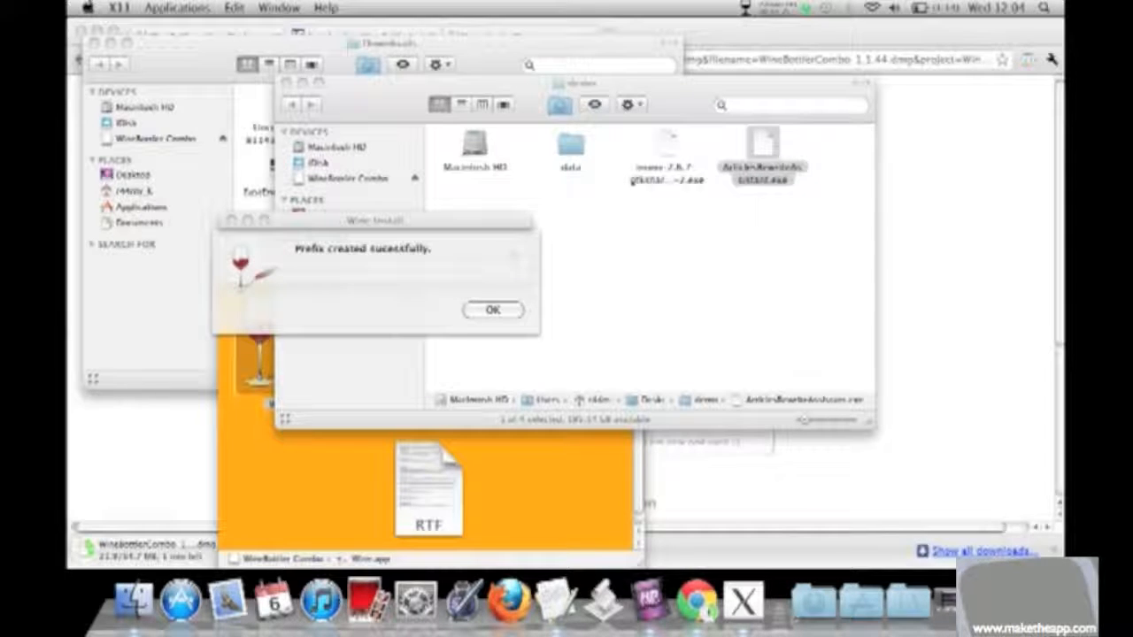
click(492, 310)
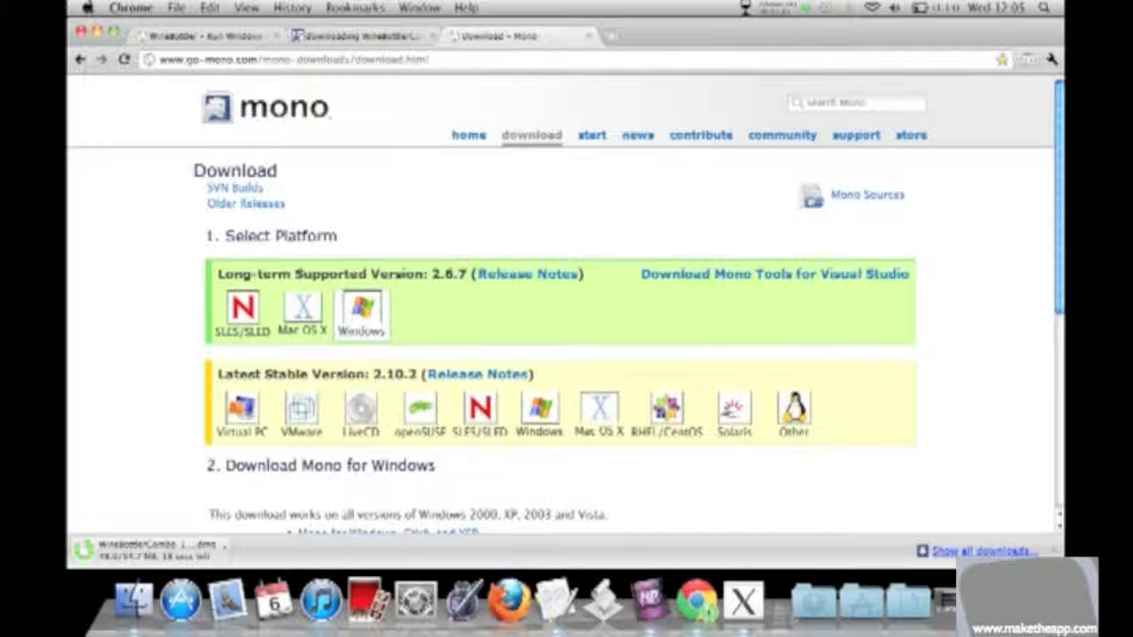
Scroll go-mono.com's download page to the Mono 2.6.7 for Windows installer
scroll(down, 3)
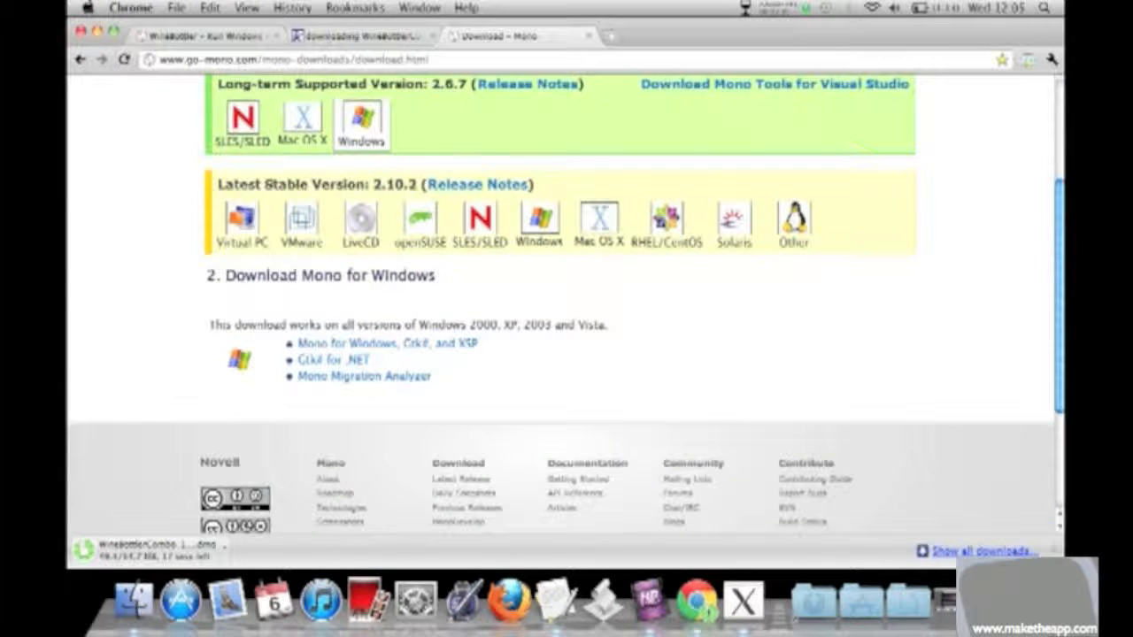
scroll(down, 3)
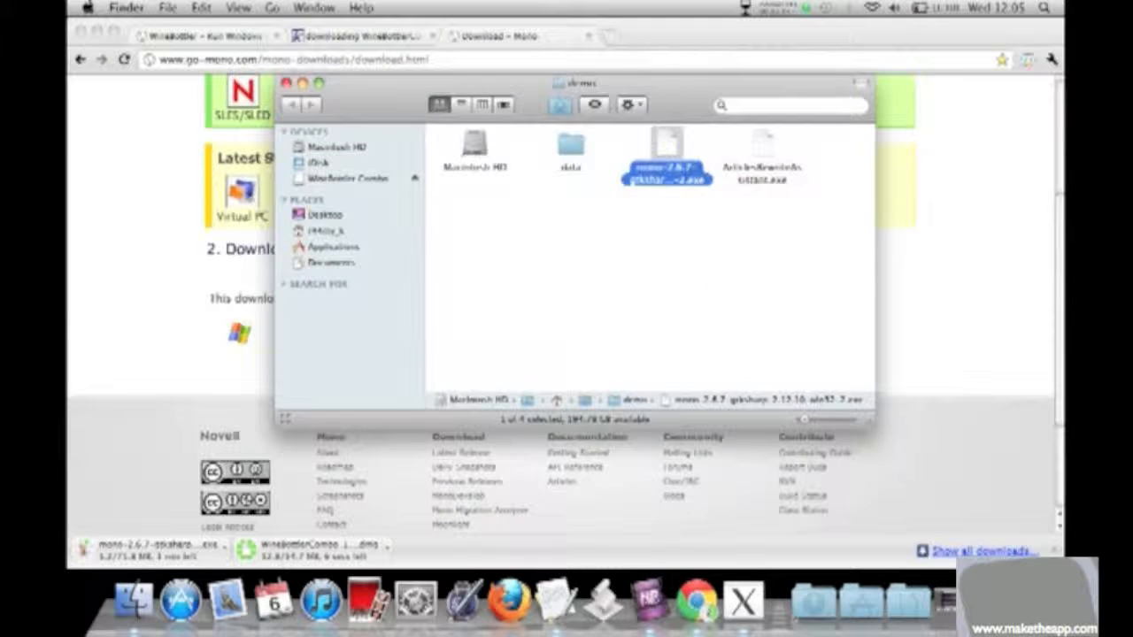
Run the Mono 2.6.7 GTK# installer with default license, folders and shortcuts, then finish
double_click(666, 150)
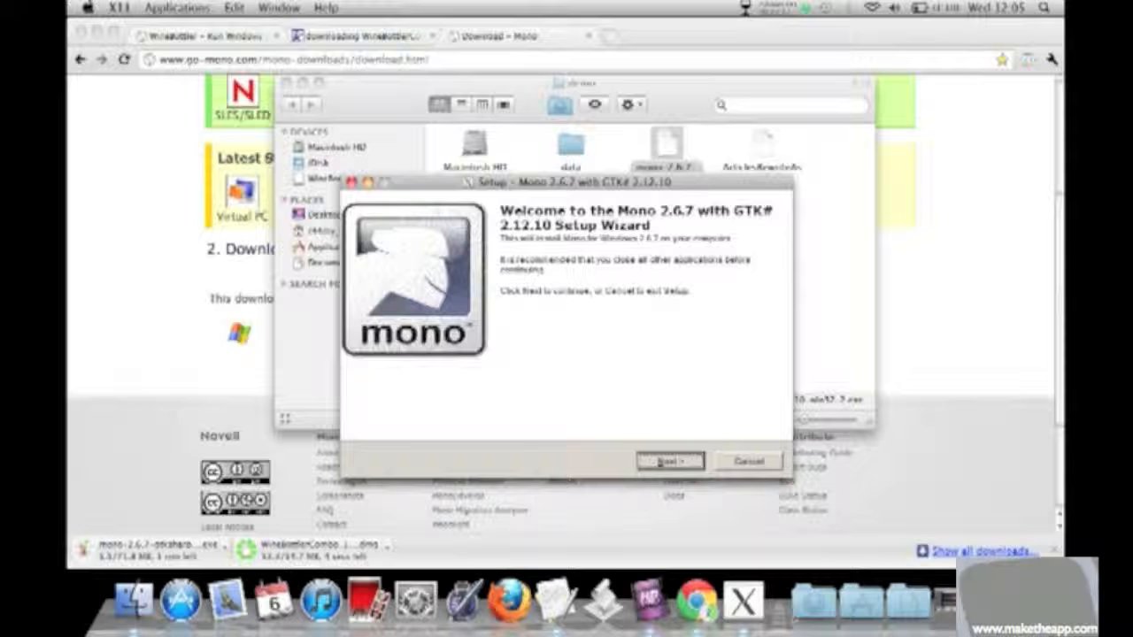
click(670, 461)
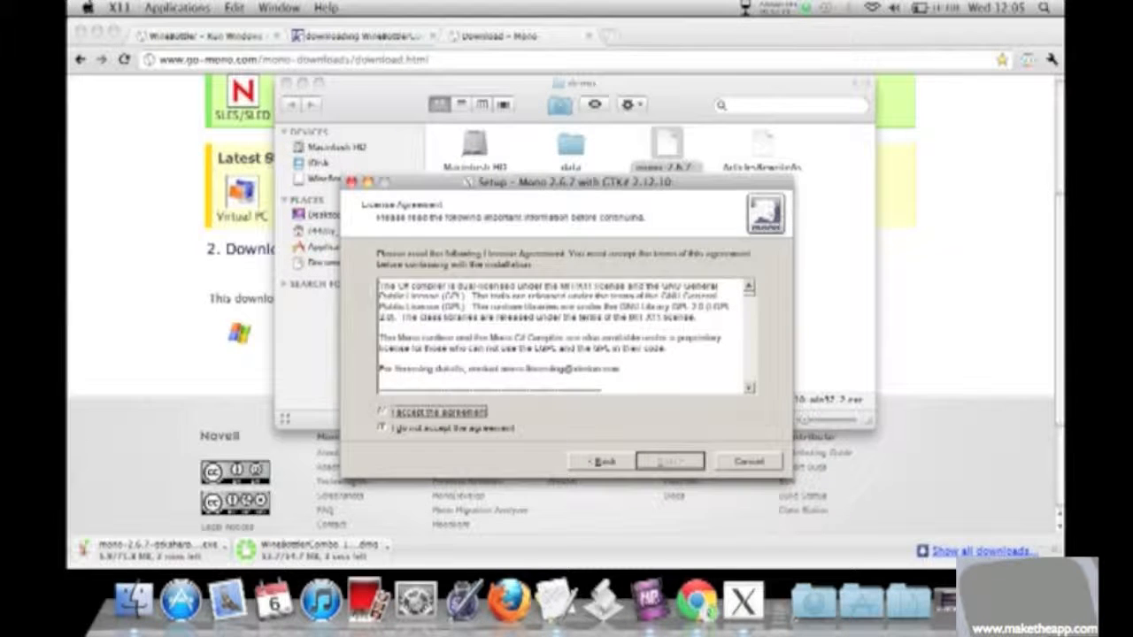
click(670, 461)
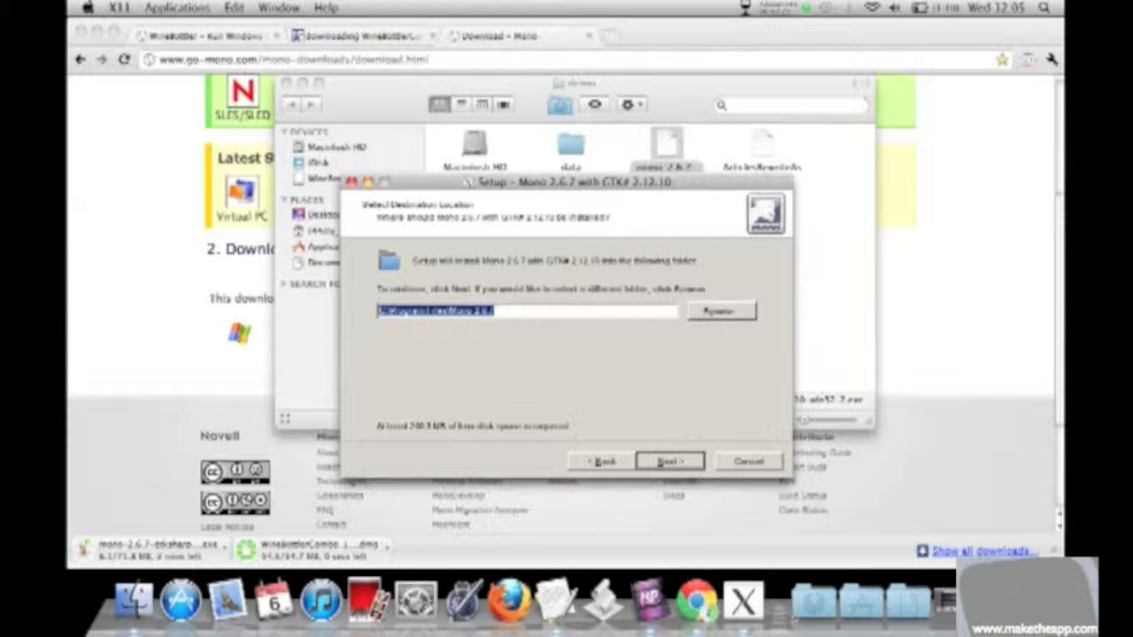
click(669, 461)
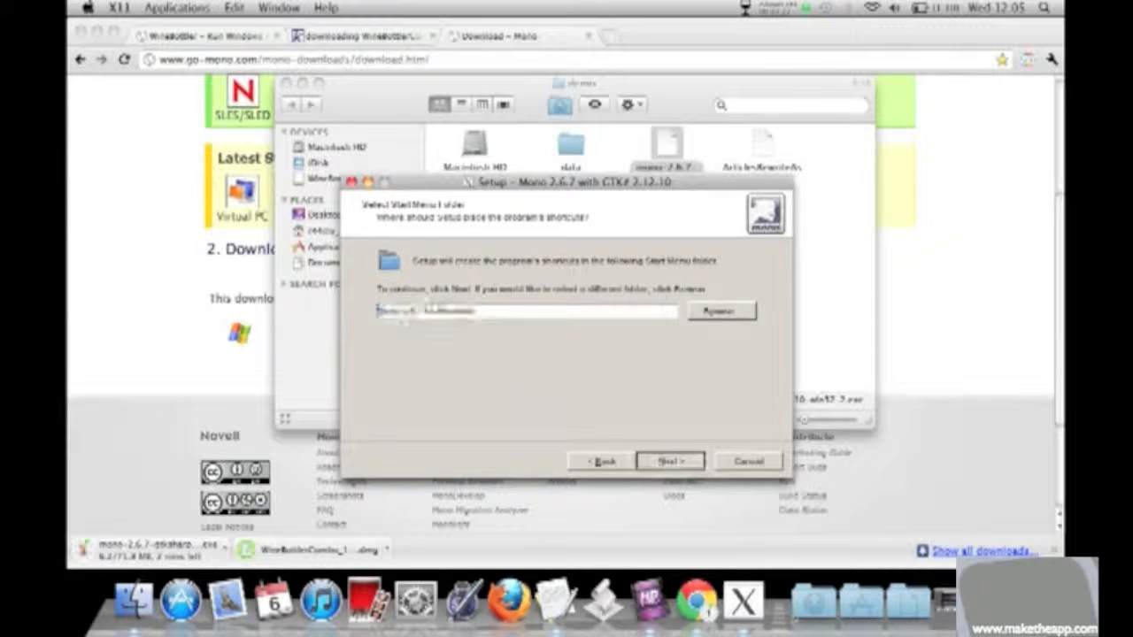
click(669, 462)
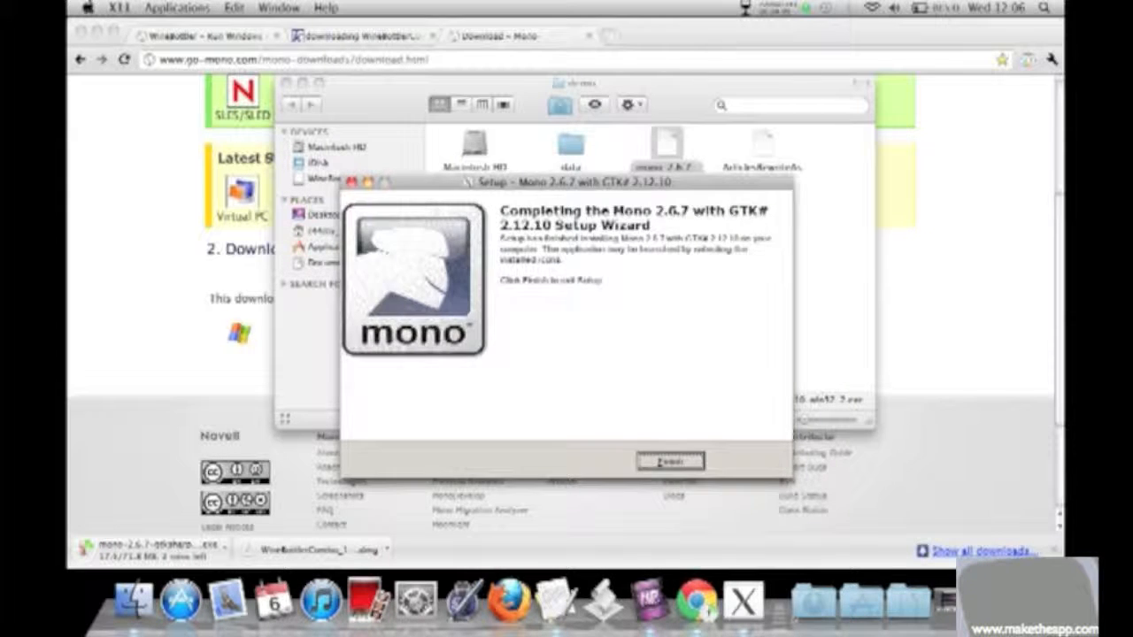
click(669, 462)
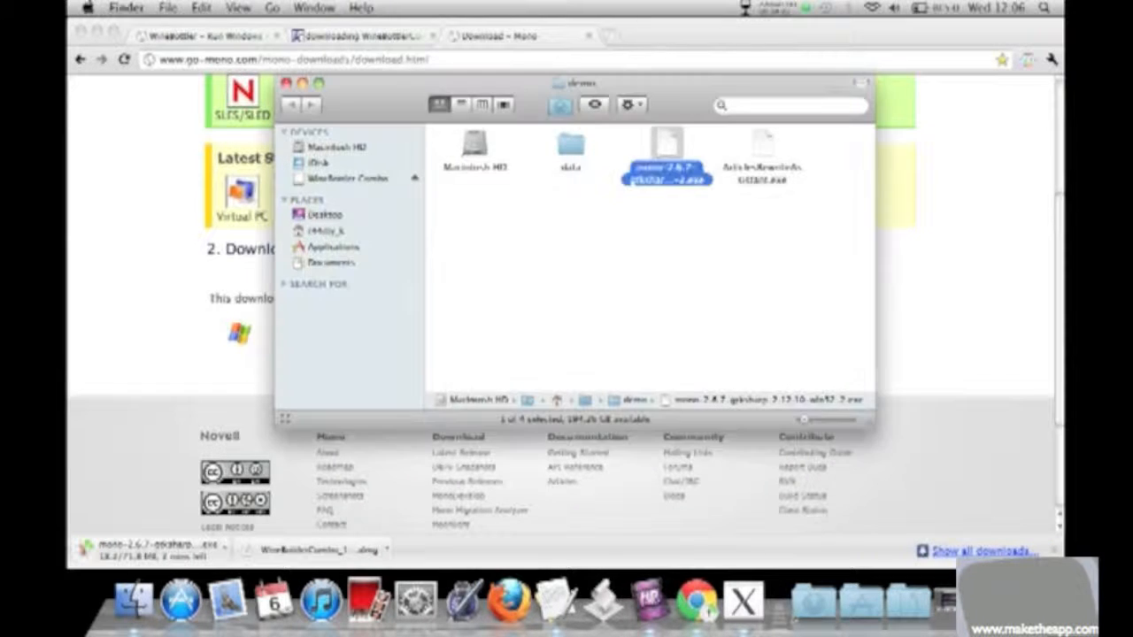
Launch ArticlesRewriteAssistant.exe and wait for its 1.1.0.2 login window
click(761, 151)
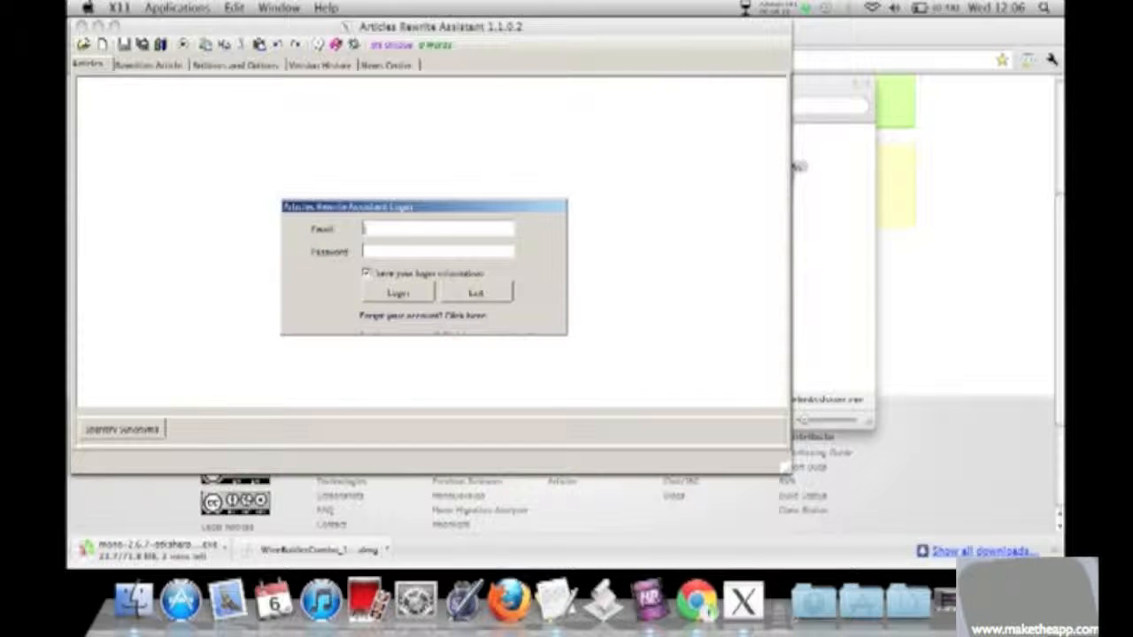
click(776, 8)
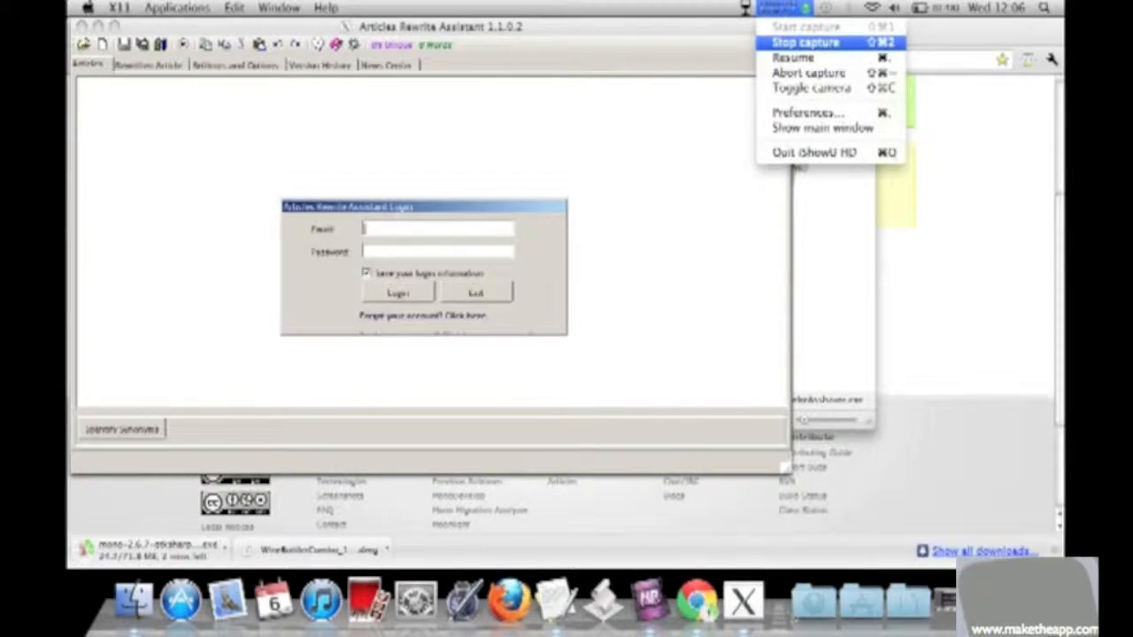